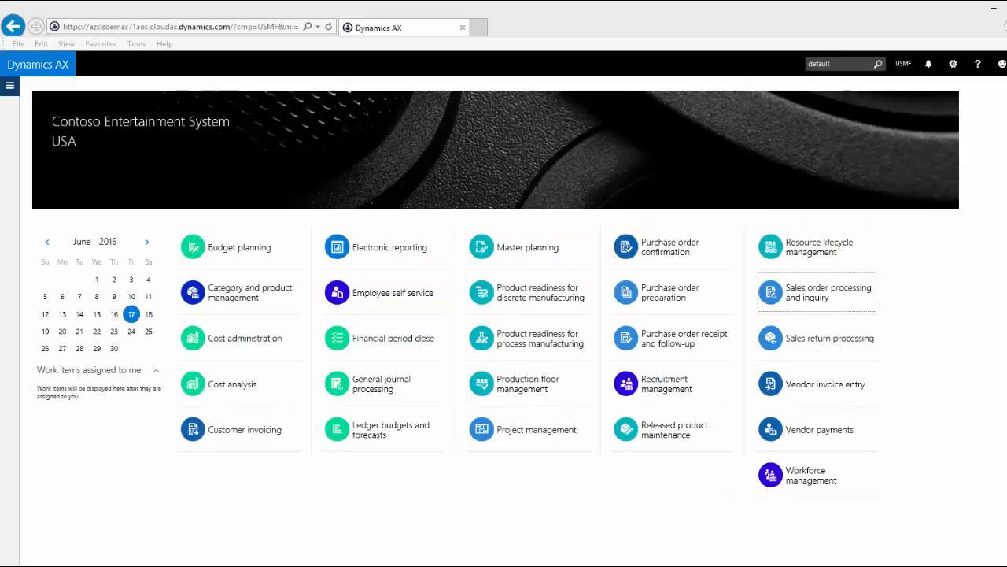
{"action": "mouse_move", "coordinate": [976, 285]}
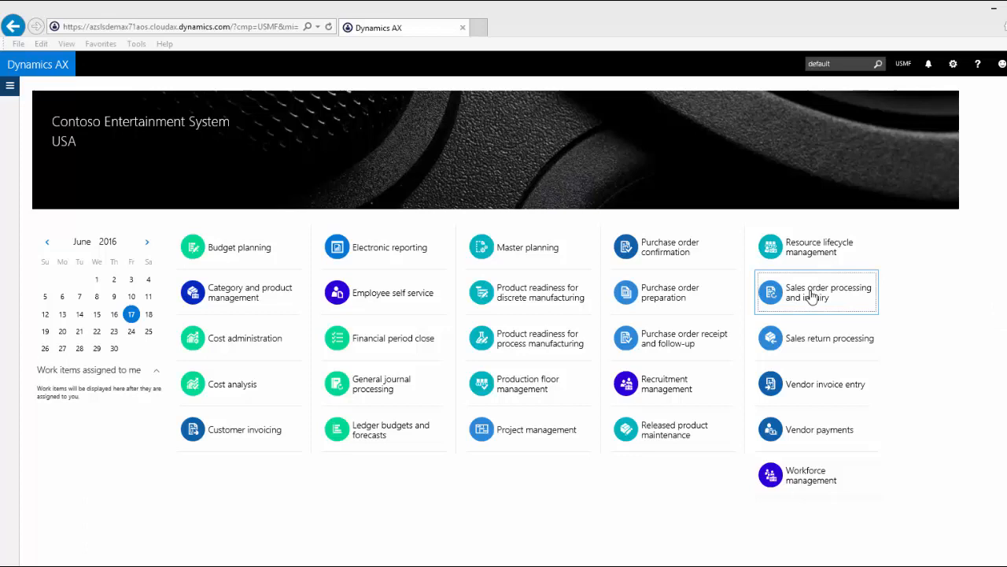
Show the unconfirmed sales orders from the Sales order processing and inquiry workspace.
{"action": "left_click", "coordinate": [816, 291]}
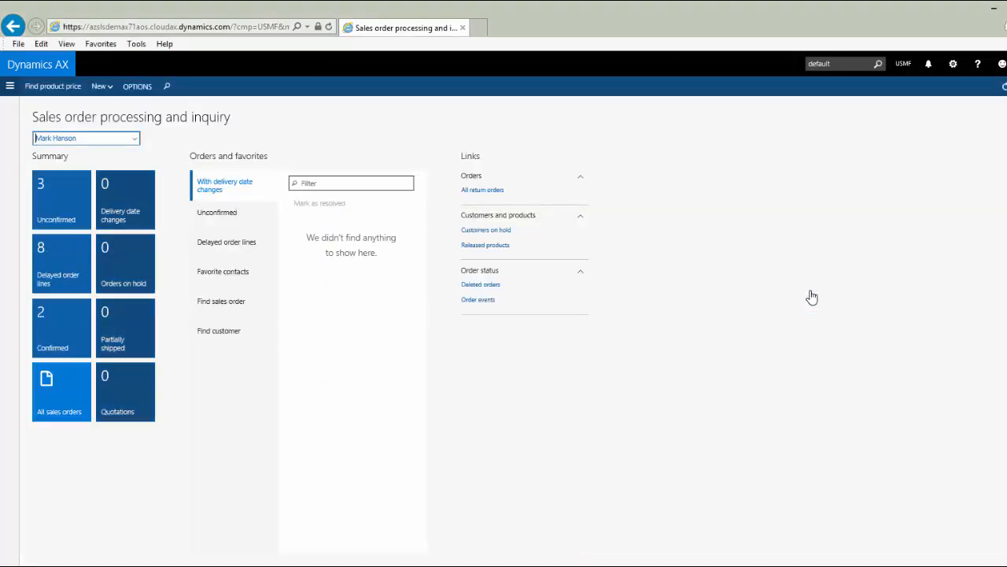
{"action": "mouse_move", "coordinate": [432, 264]}
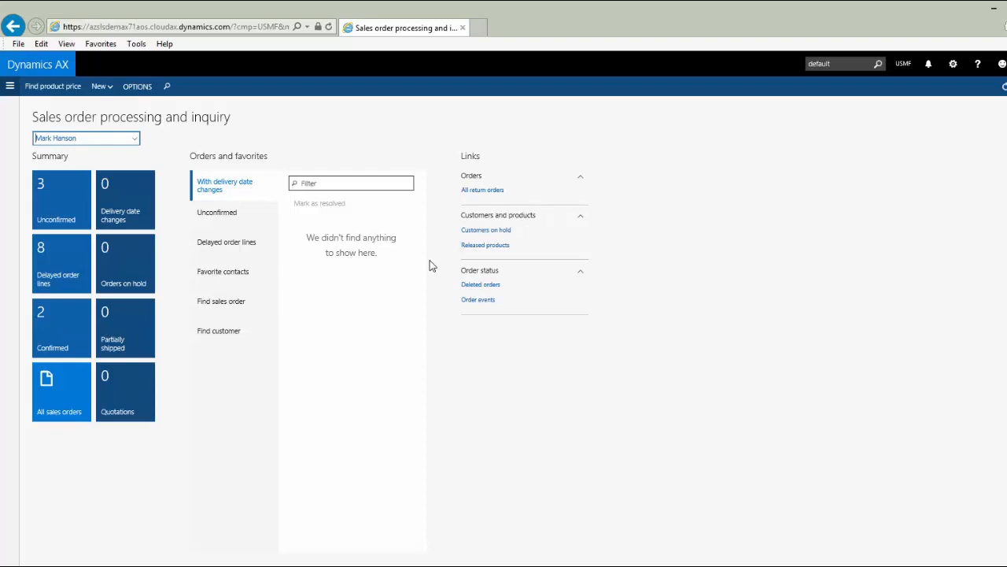
{"action": "left_click", "coordinate": [221, 212]}
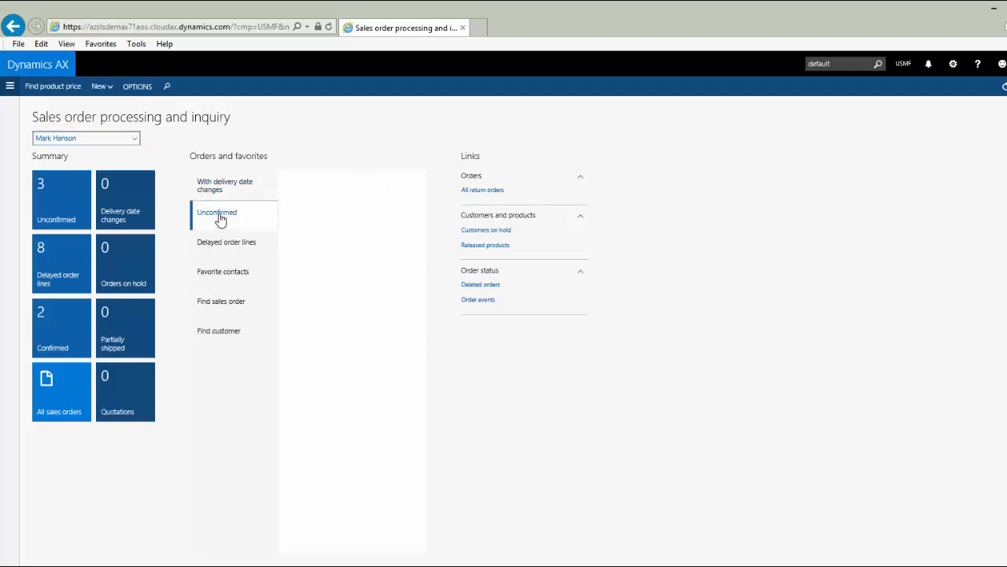
{"action": "left_click", "coordinate": [217, 214]}
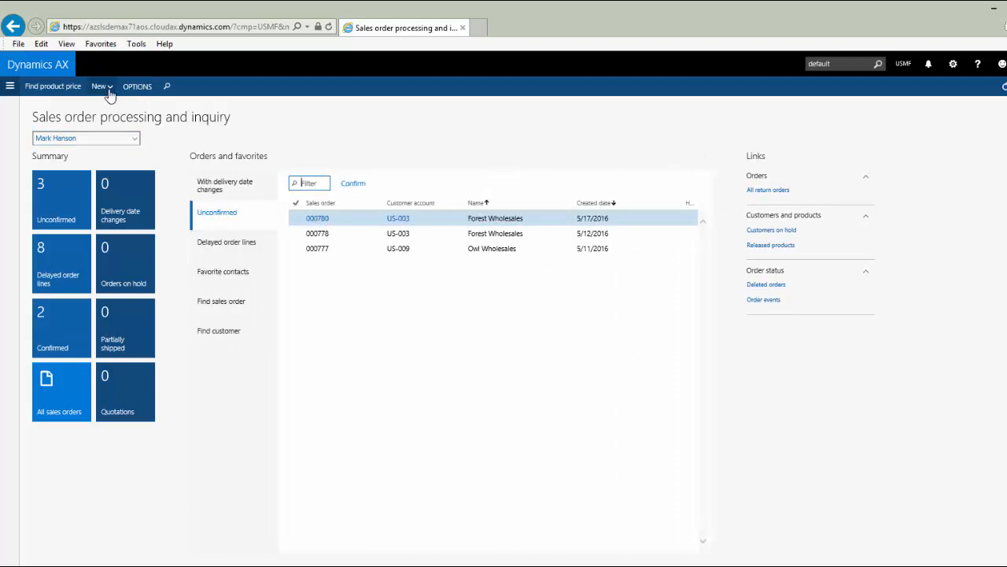
Create a new sales order for customer account US-003 Forest Wholesales.
{"action": "left_click", "coordinate": [99, 85]}
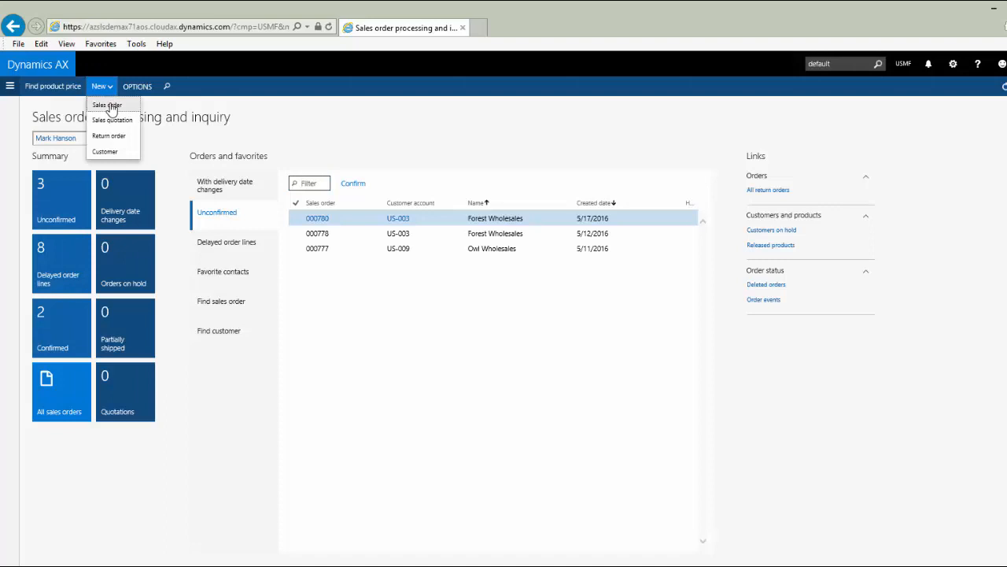
{"action": "left_click", "coordinate": [107, 104]}
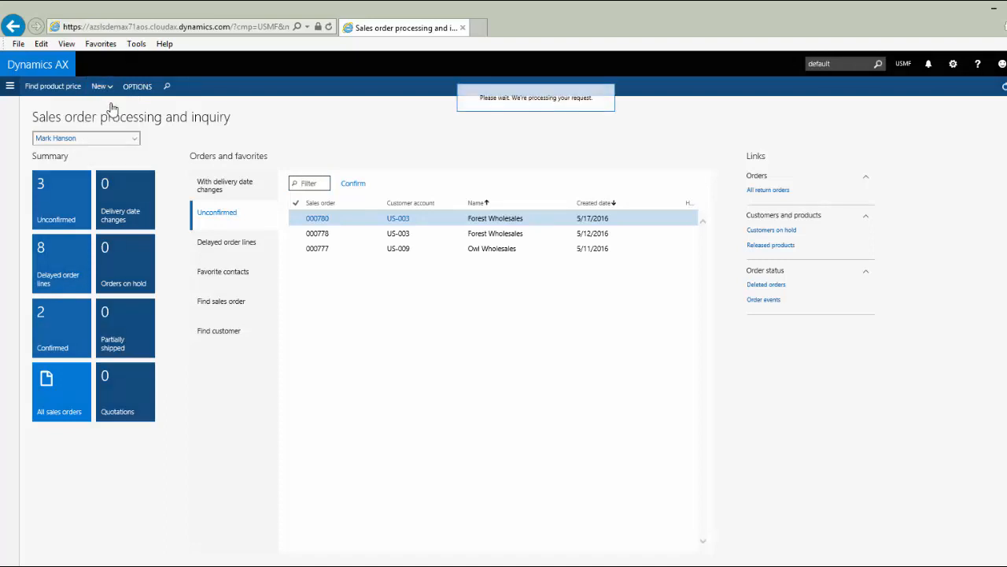
{"action": "left_click", "coordinate": [97, 85]}
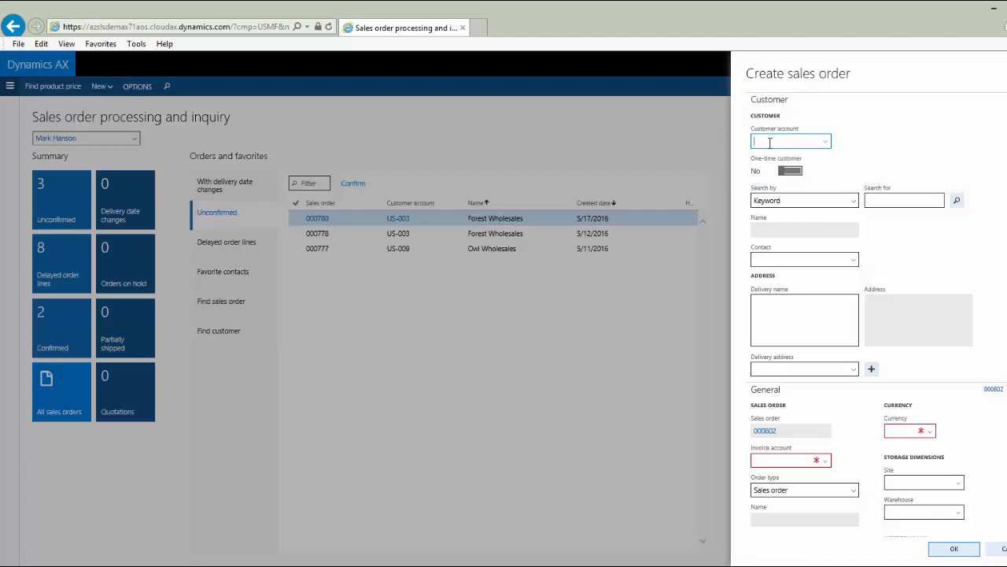
{"action": "type", "text": "US-003"}
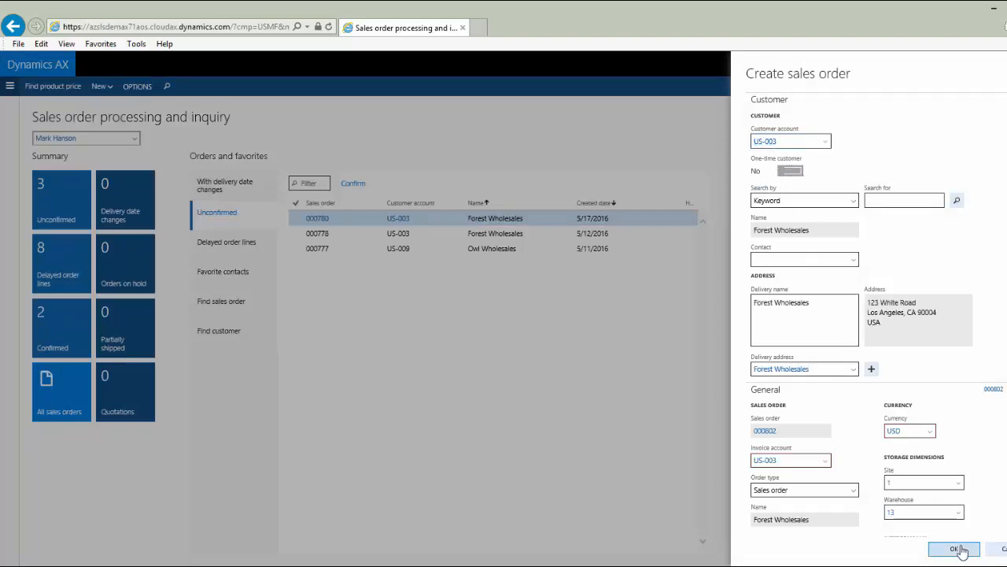
{"action": "mouse_move", "coordinate": [438, 383]}
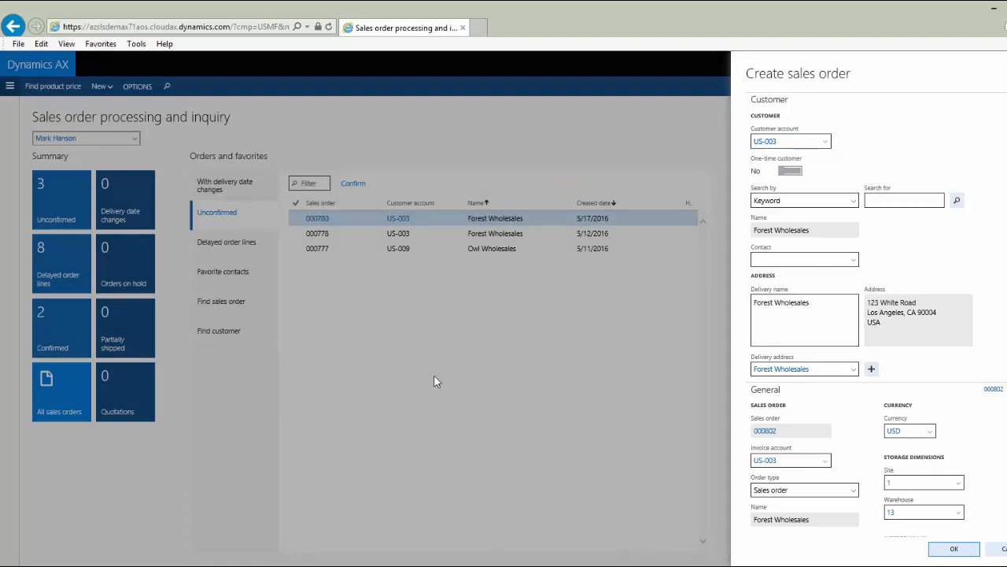
{"action": "left_click", "coordinate": [953, 548]}
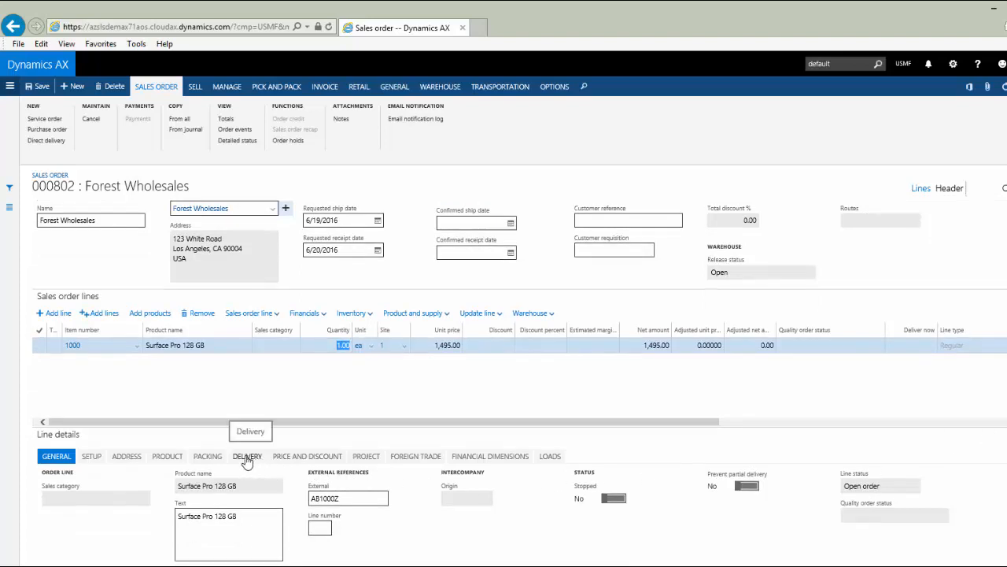
Check ATP availability for the Surface Pro 128 GB line from its delivery details.
{"action": "left_click", "coordinate": [247, 457]}
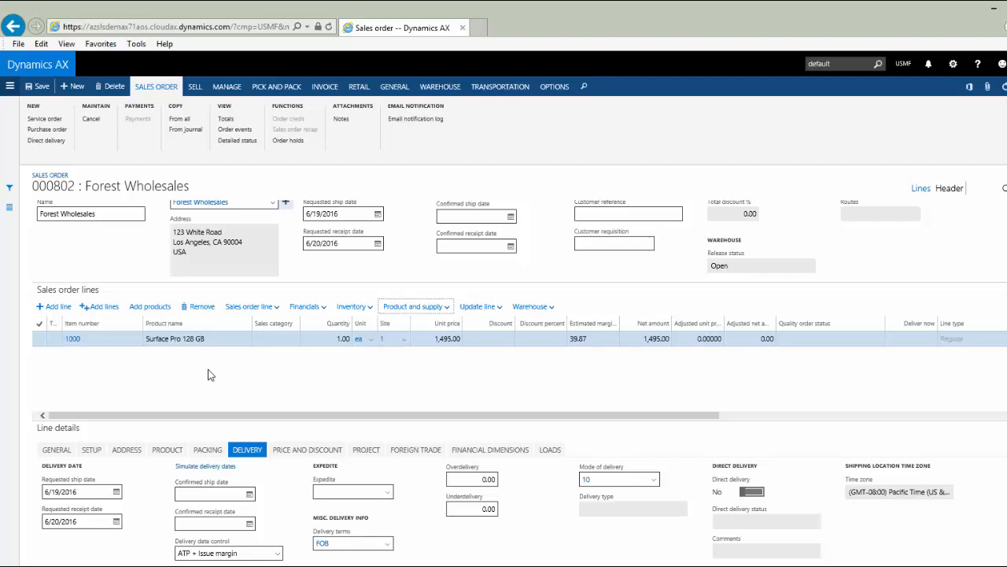
{"action": "mouse_move", "coordinate": [444, 305]}
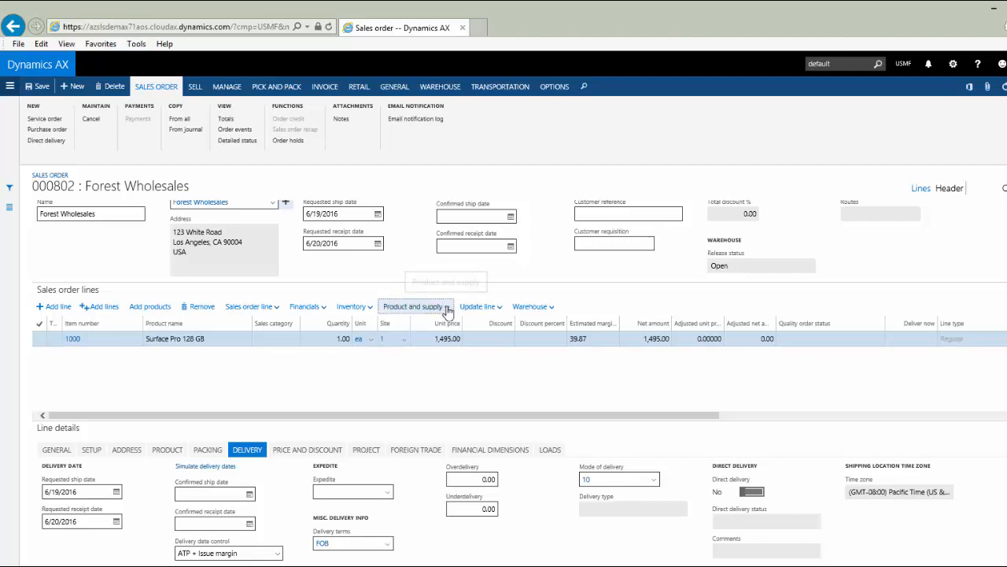
{"action": "left_click", "coordinate": [412, 305]}
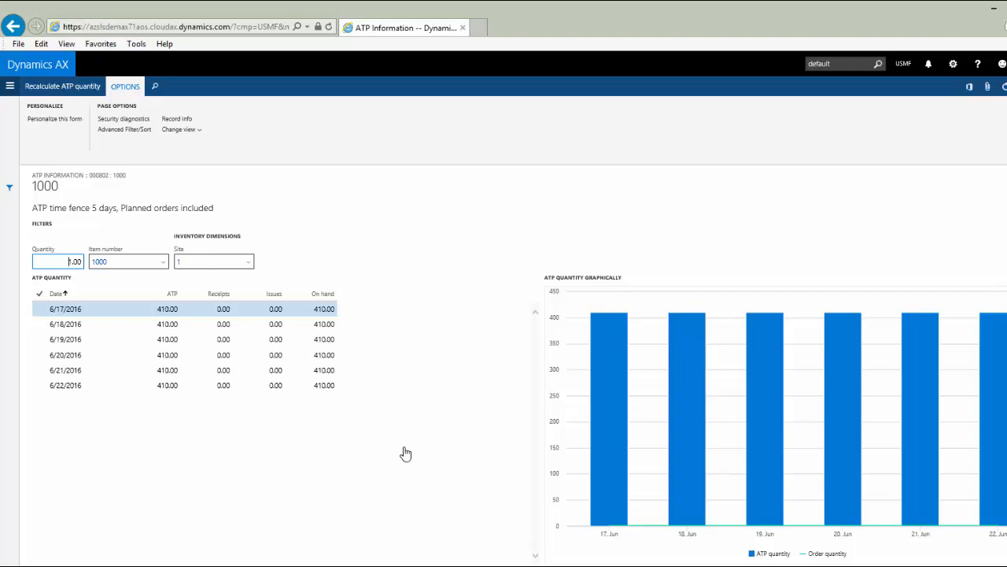
{"action": "mouse_move", "coordinate": [387, 425]}
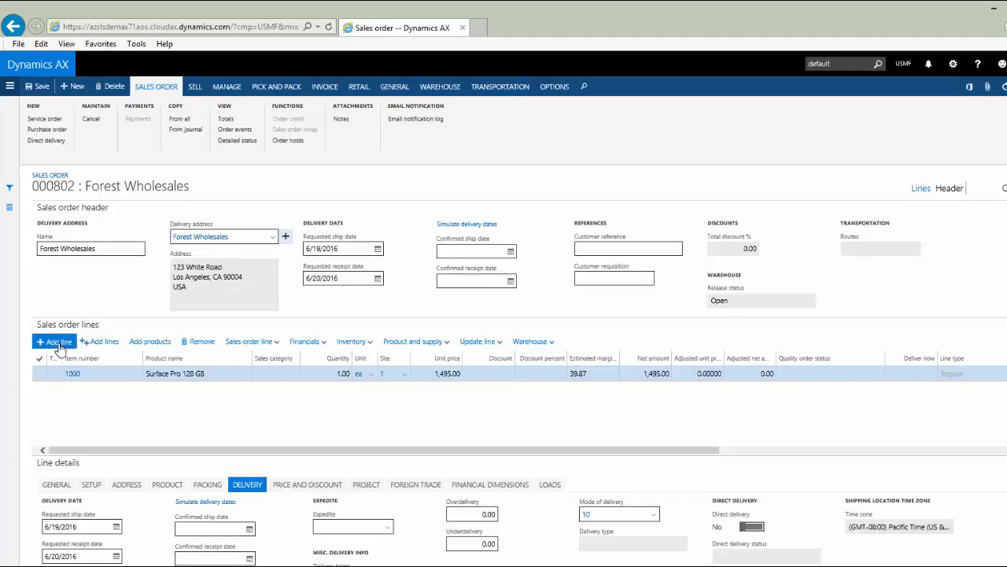
Add a second order line for item D0005 Car Audio System.
{"action": "left_click", "coordinate": [56, 340]}
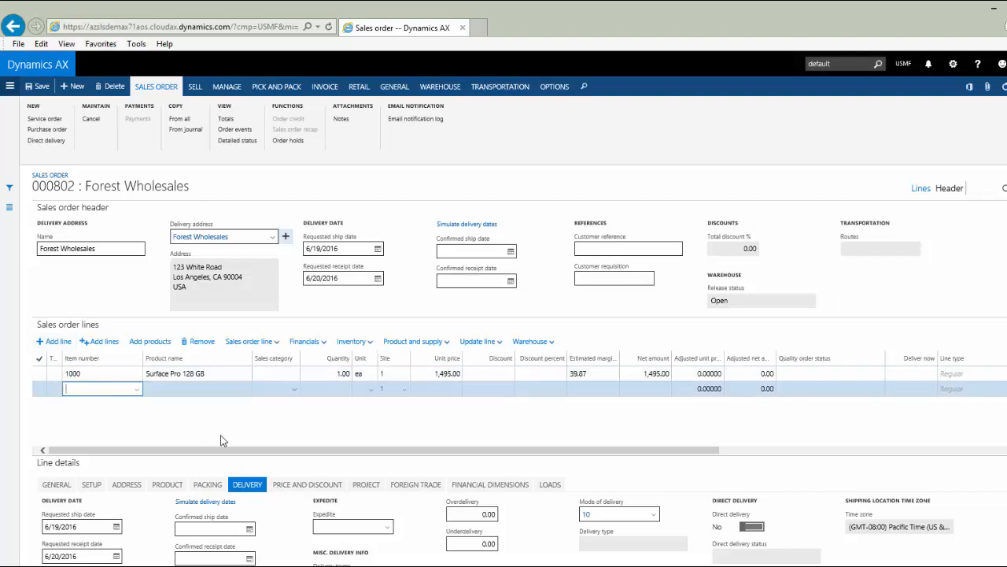
{"action": "type", "text": "o"}
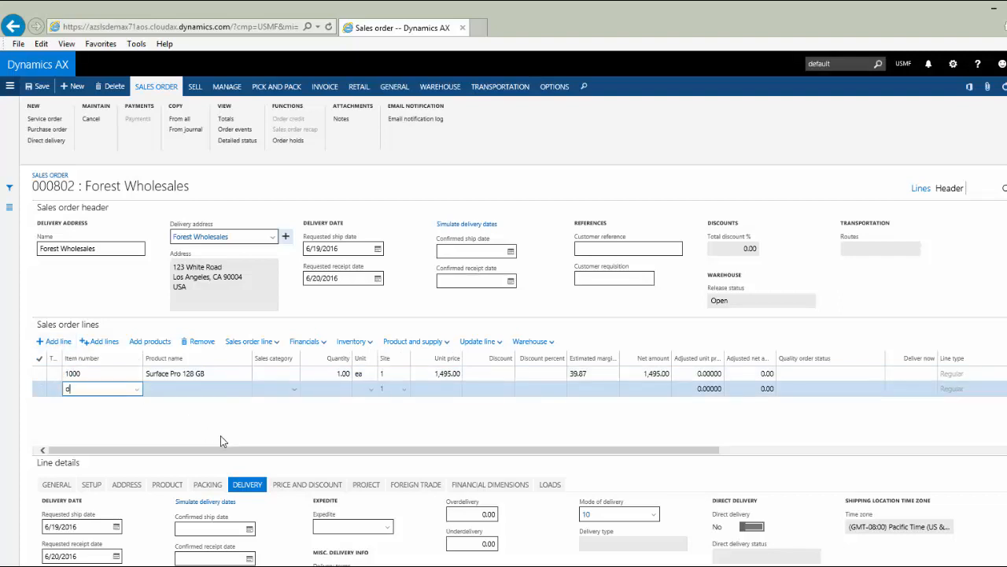
{"action": "type", "text": "0005"}
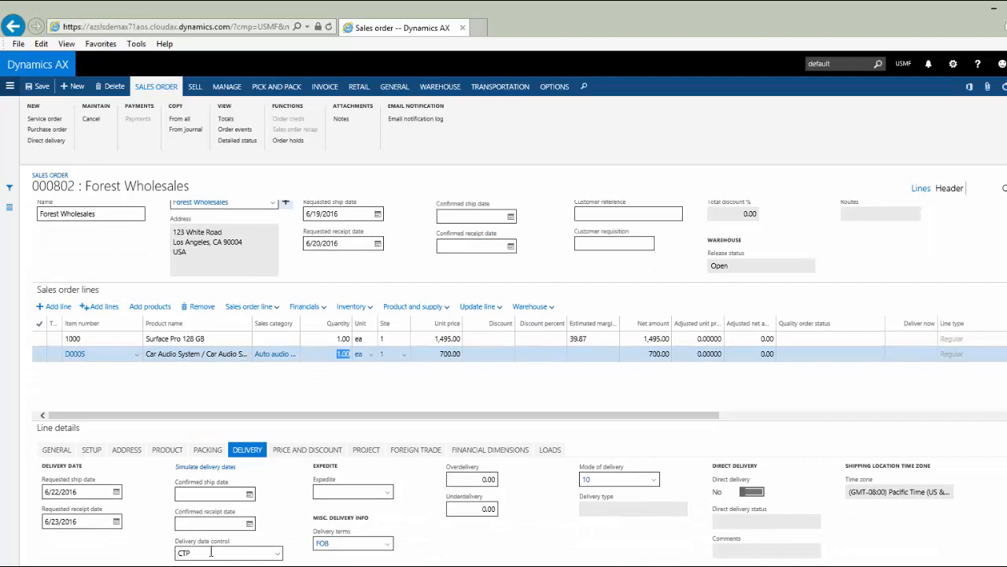
{"action": "mouse_move", "coordinate": [277, 504]}
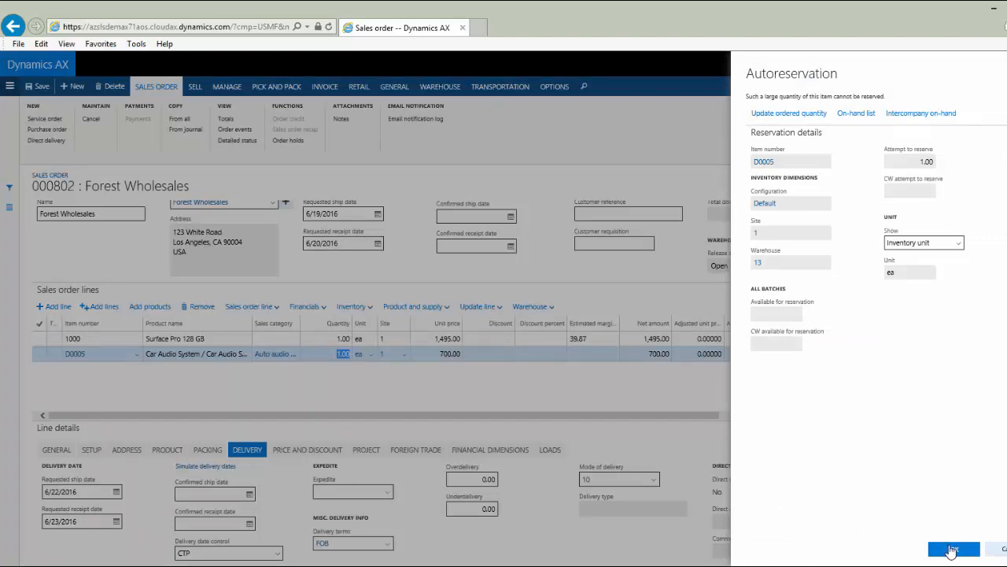
Accept the auto-reservation so the Car Audio line gets its CTP ship and receipt dates.
{"action": "left_click", "coordinate": [953, 547]}
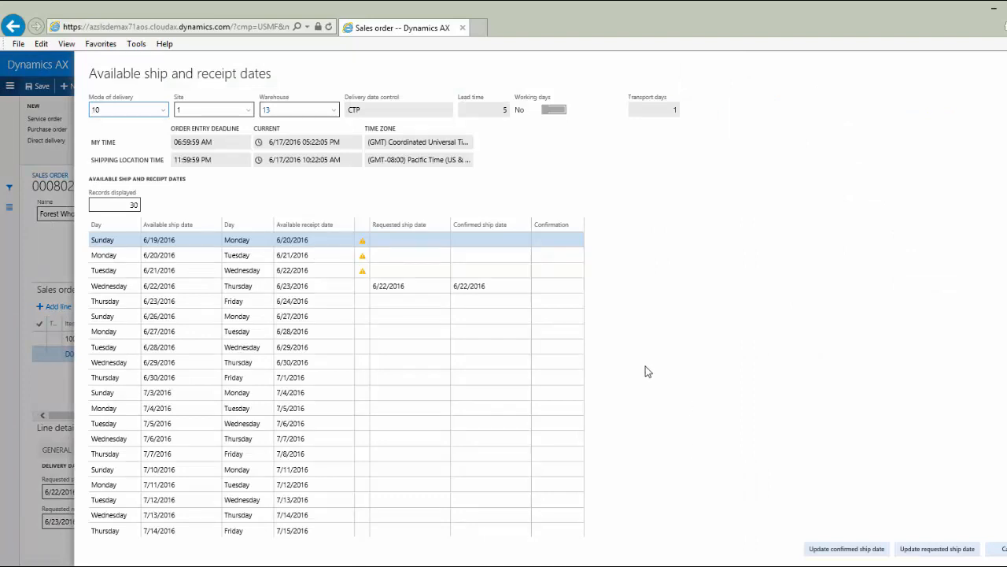
{"action": "mouse_move", "coordinate": [208, 233]}
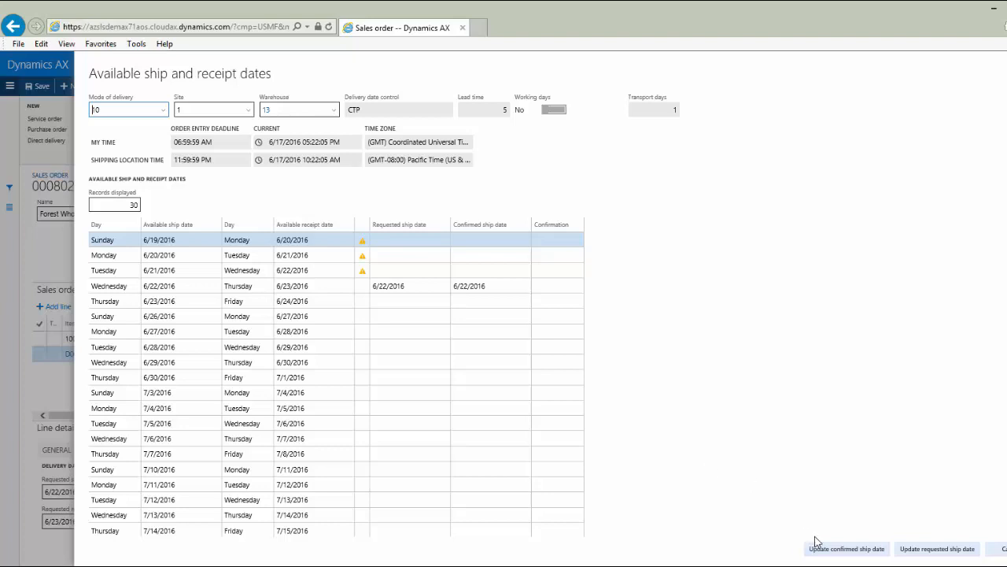
{"action": "mouse_move", "coordinate": [936, 548]}
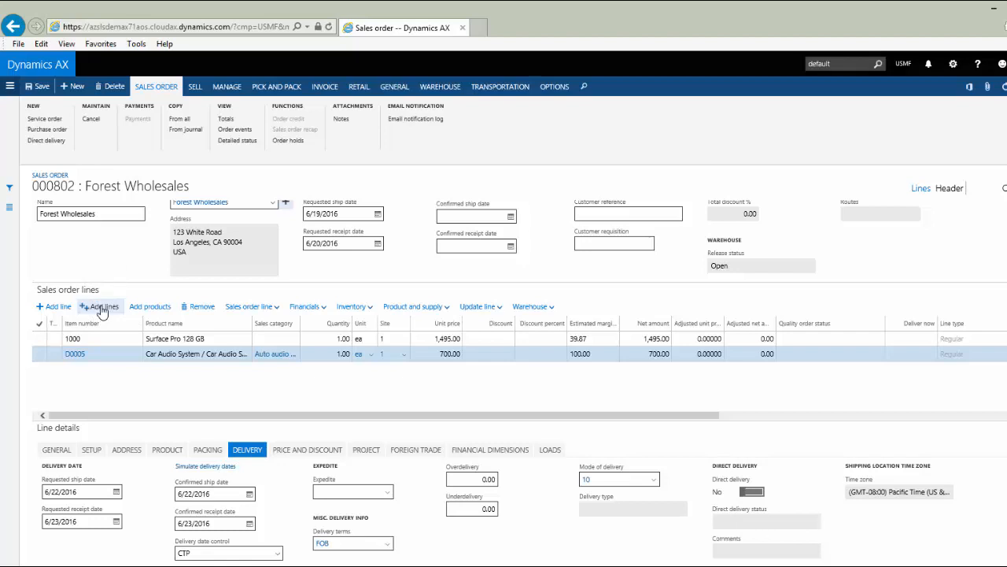
Add existing items including D0001 with sales quantity 2.00 as new order lines.
{"action": "left_click", "coordinate": [104, 305]}
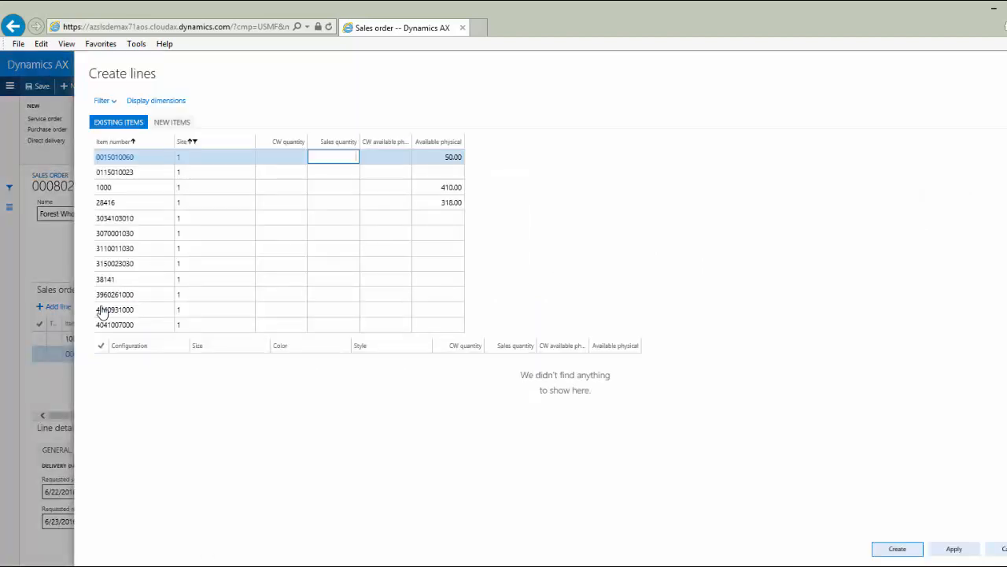
{"action": "mouse_move", "coordinate": [425, 187]}
{"action": "type", "text": "1"}
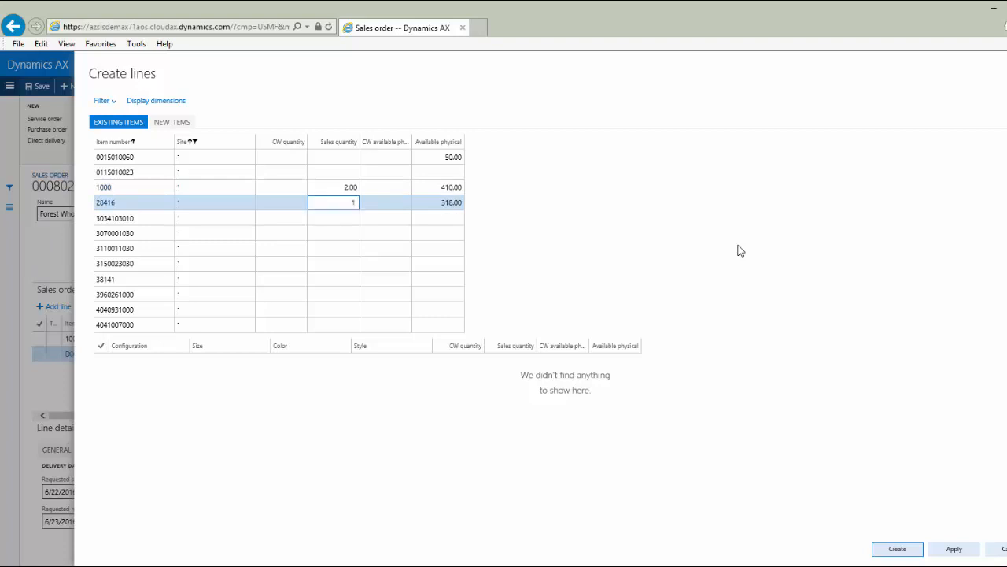
{"action": "scroll", "scroll_direction": "down", "scroll_amount": 3}
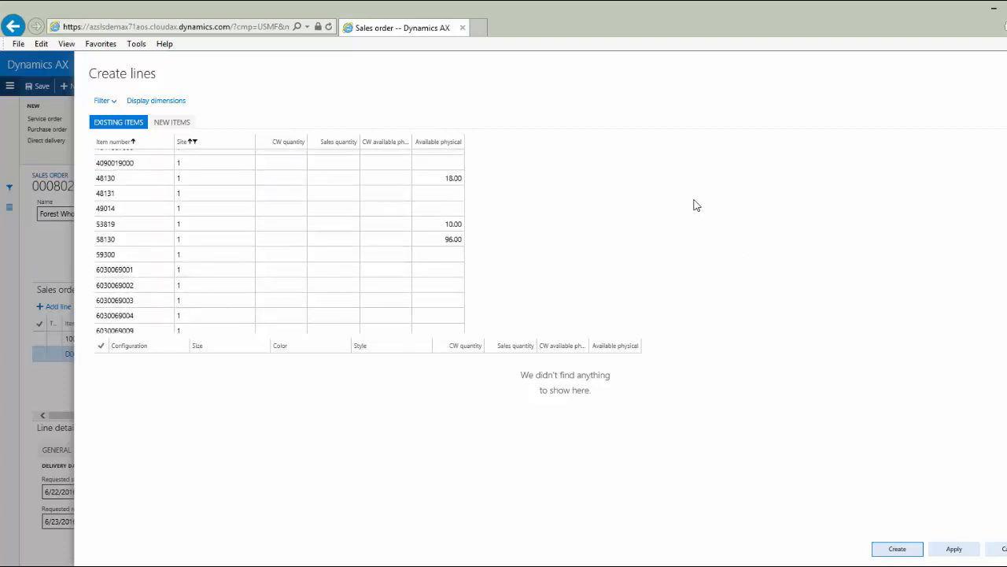
{"action": "scroll", "scroll_direction": "down", "scroll_amount": 3}
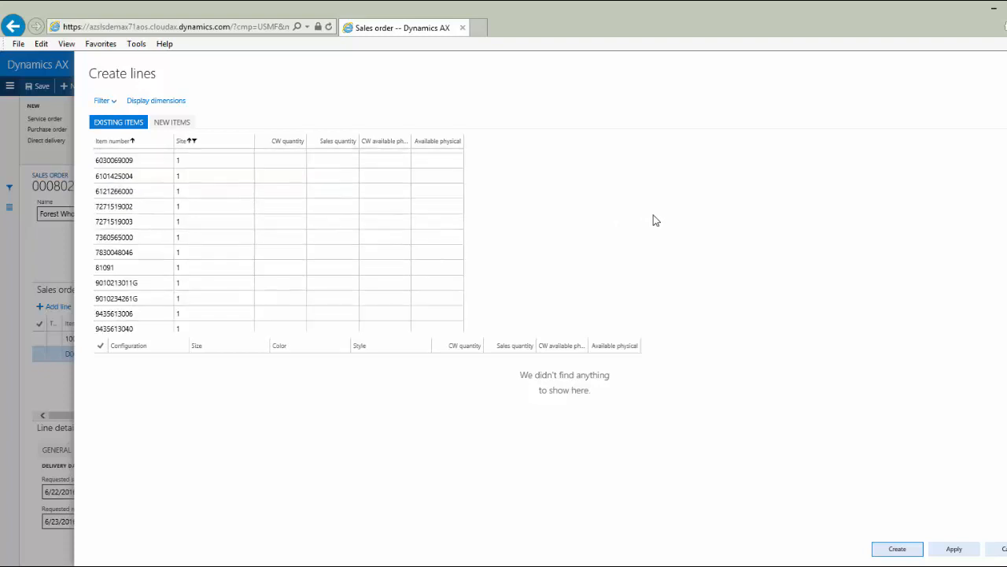
{"action": "scroll", "scroll_direction": "down", "scroll_amount": 3}
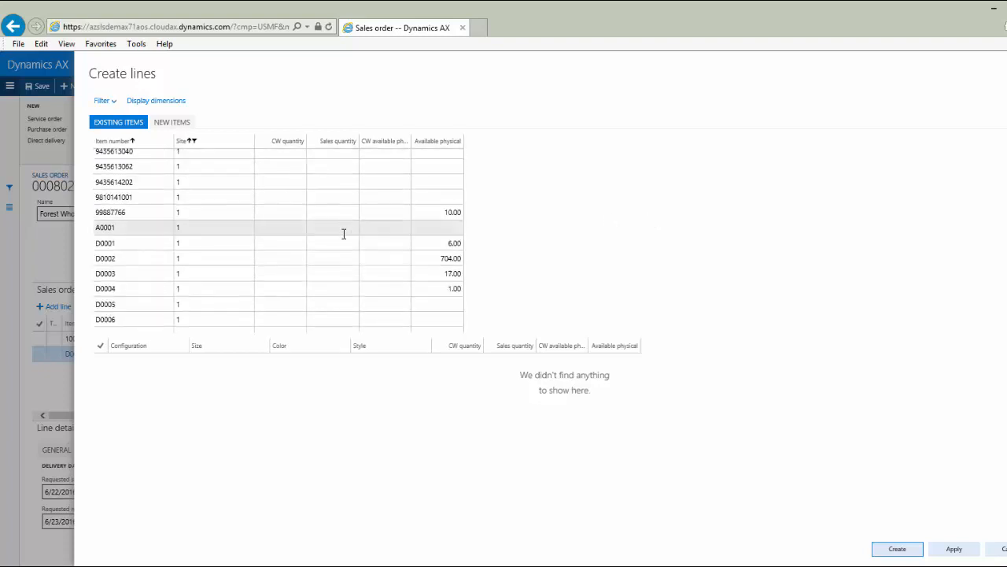
{"action": "left_click", "coordinate": [332, 272]}
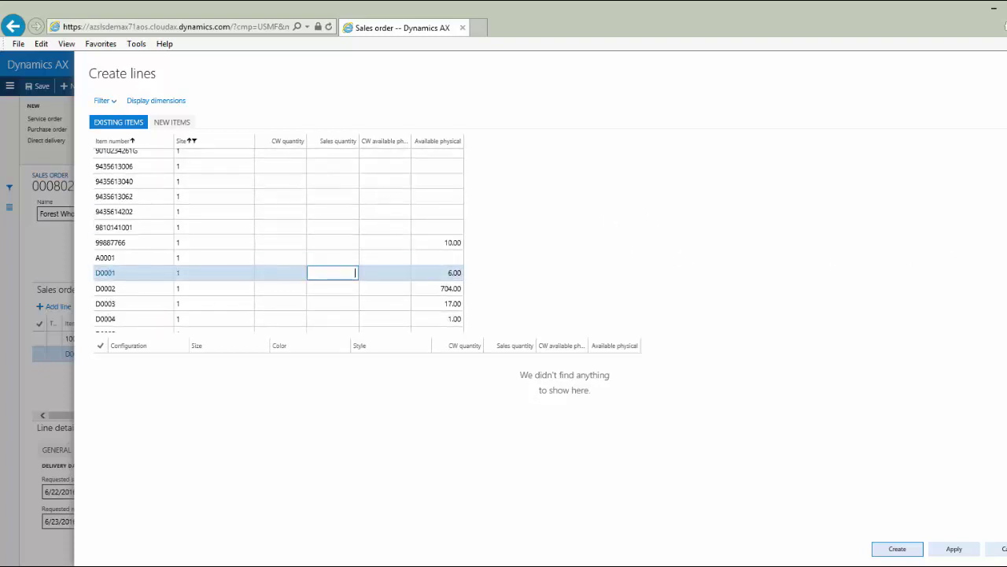
{"action": "type", "text": "2.00"}
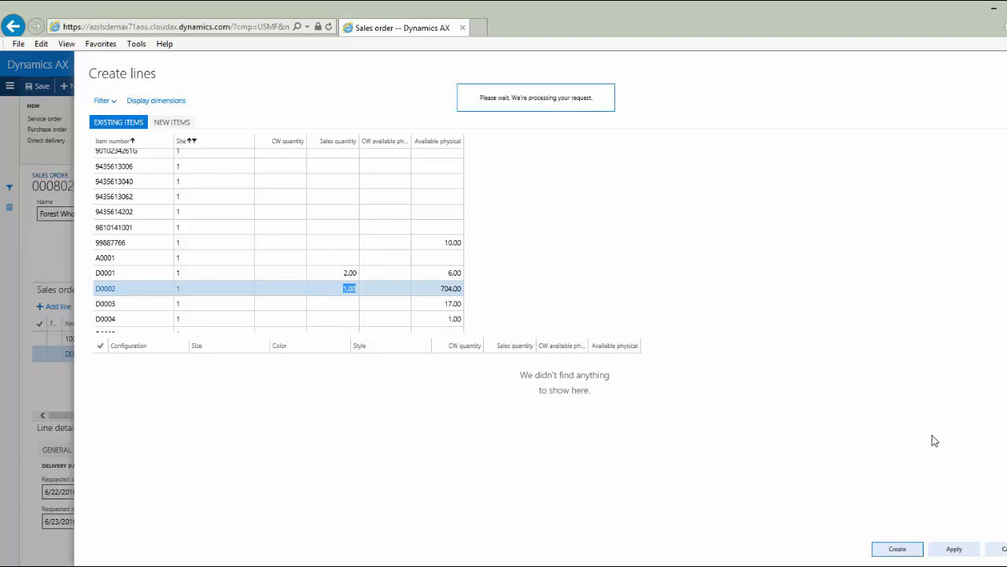
{"action": "left_click", "coordinate": [897, 548]}
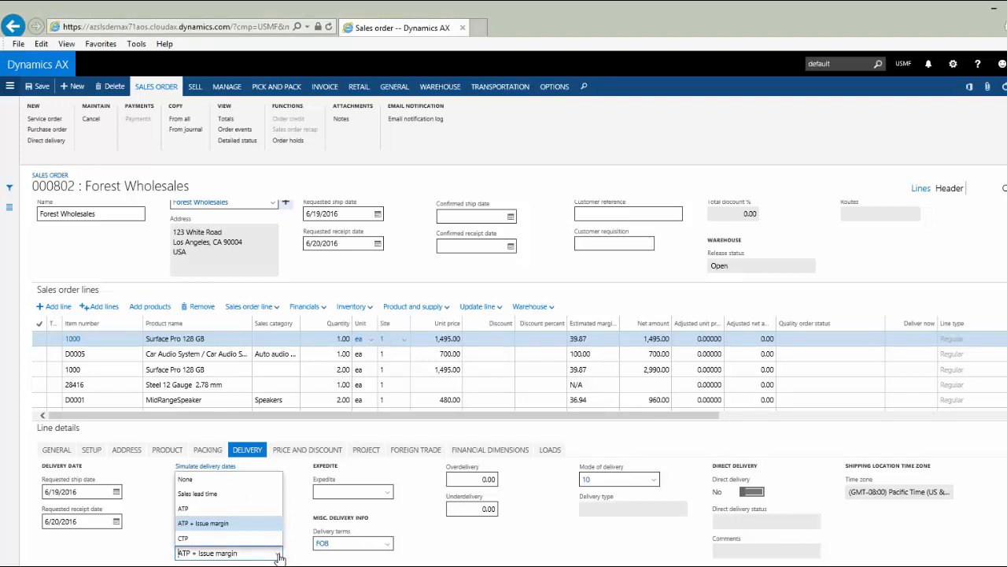
{"action": "mouse_move", "coordinate": [236, 545]}
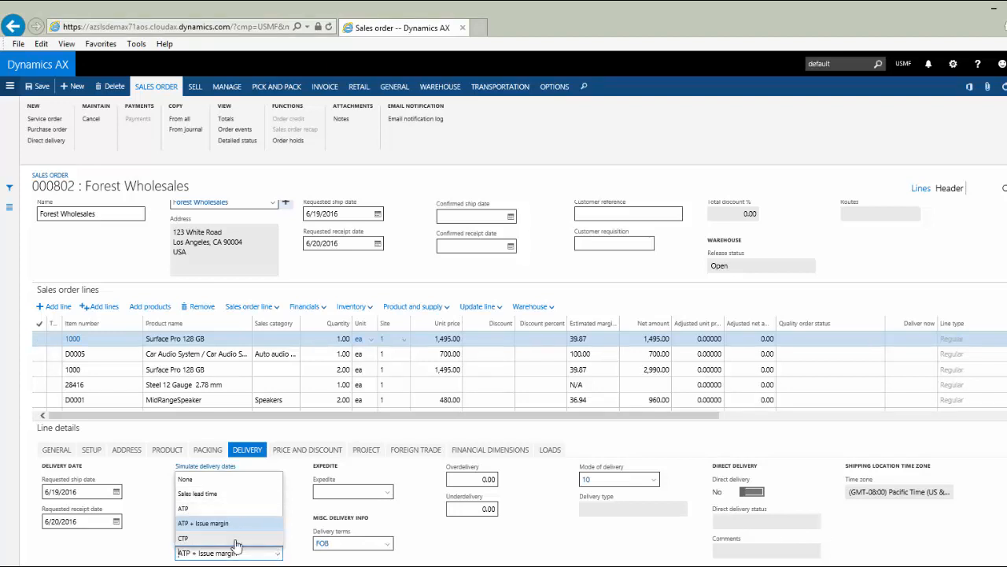